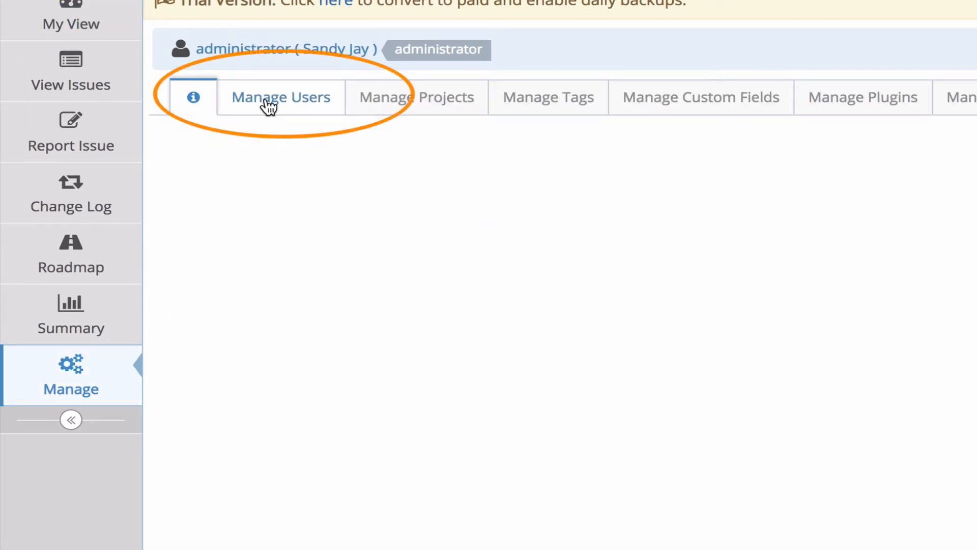
Enter username 'khaleesi' and real name 'Danny T' on the new account form.
click(281, 97)
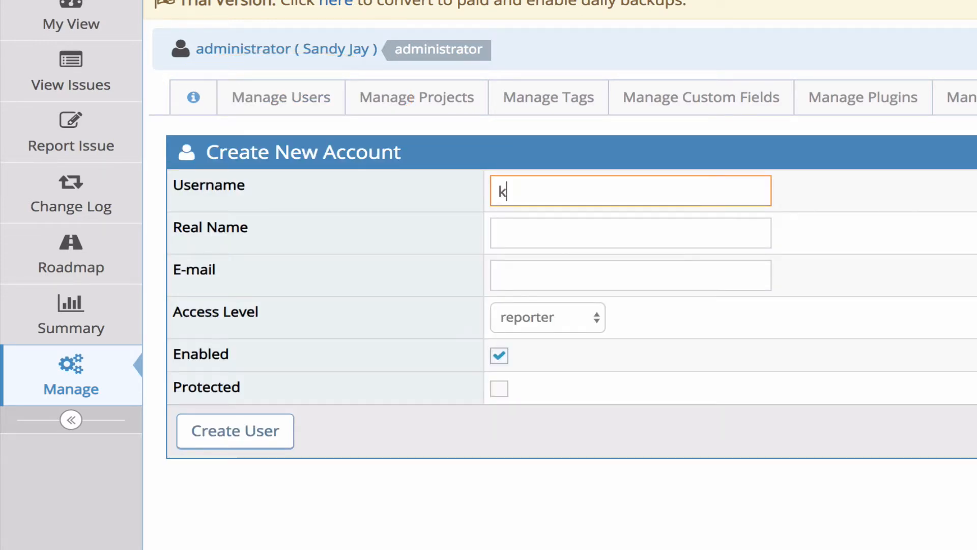
text(halee)
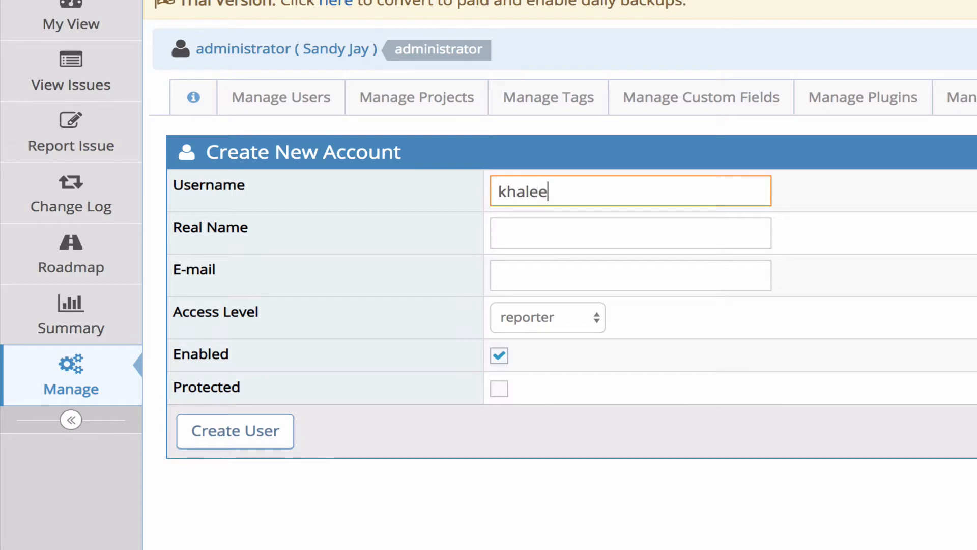
text(si)
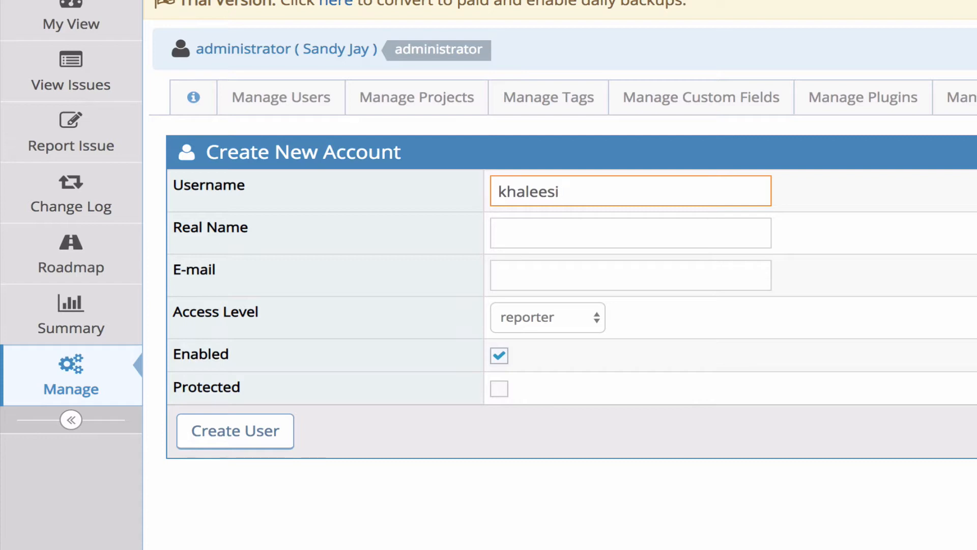
click(629, 232)
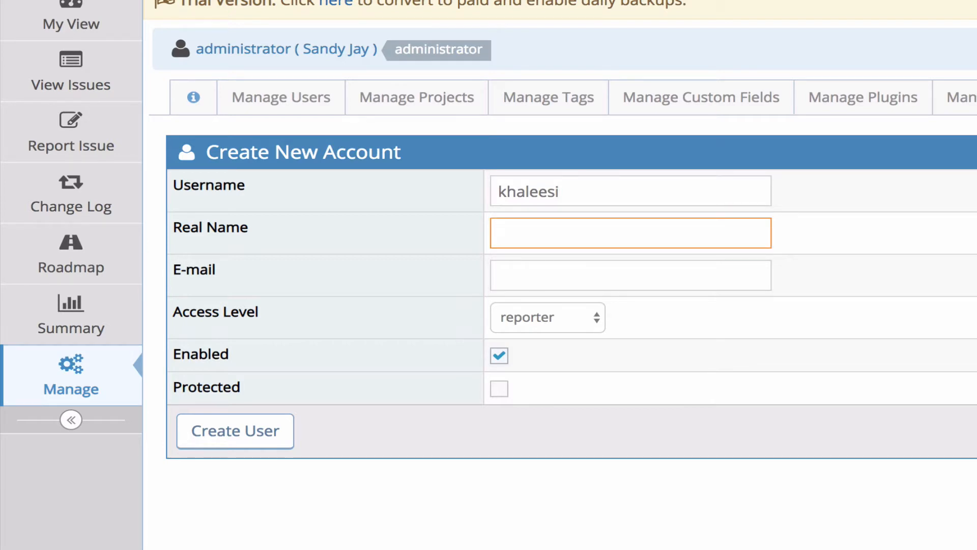
text(Danny)
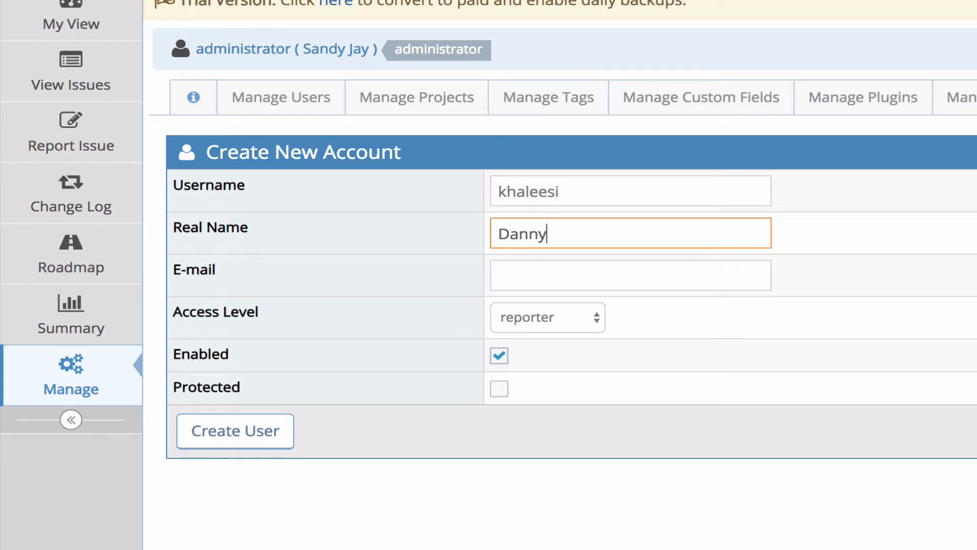
text(T)
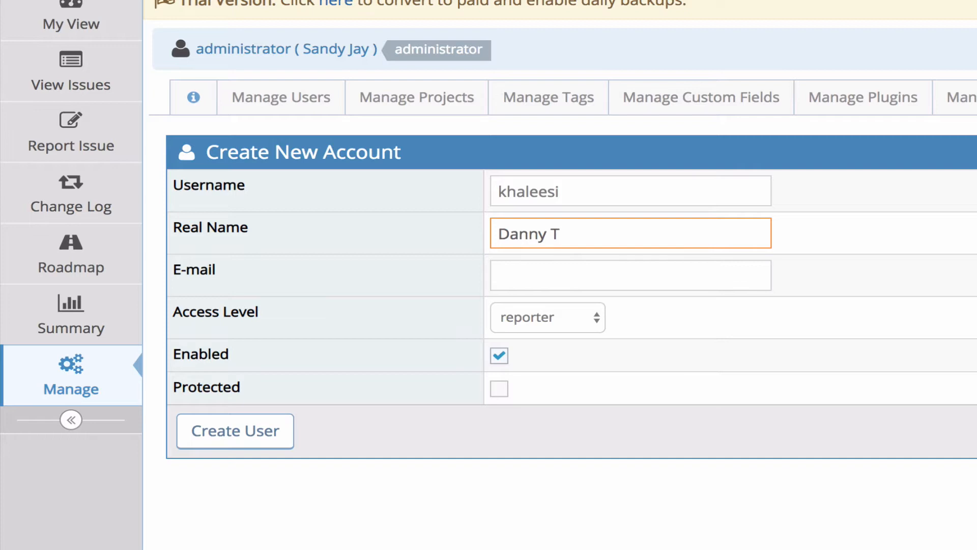
mouse_move(734, 362)
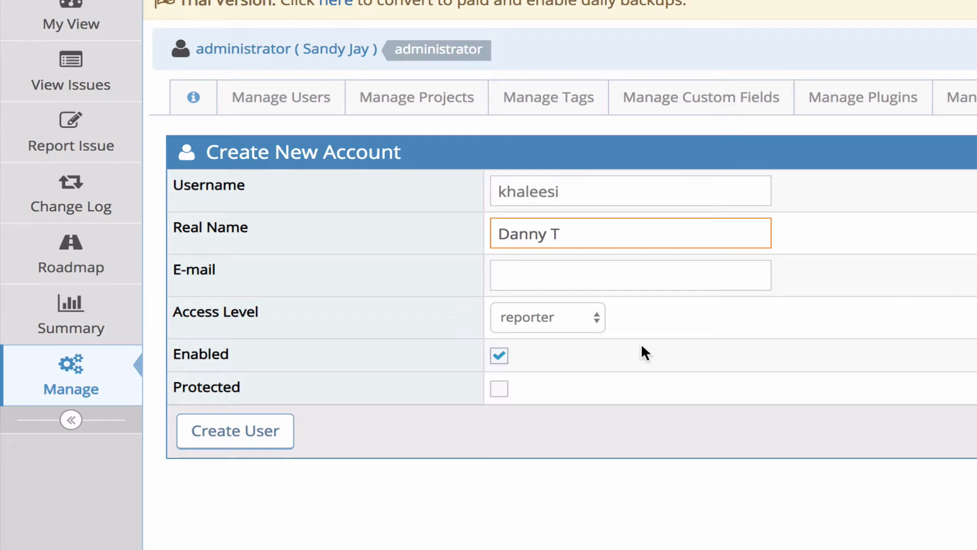
click(630, 275)
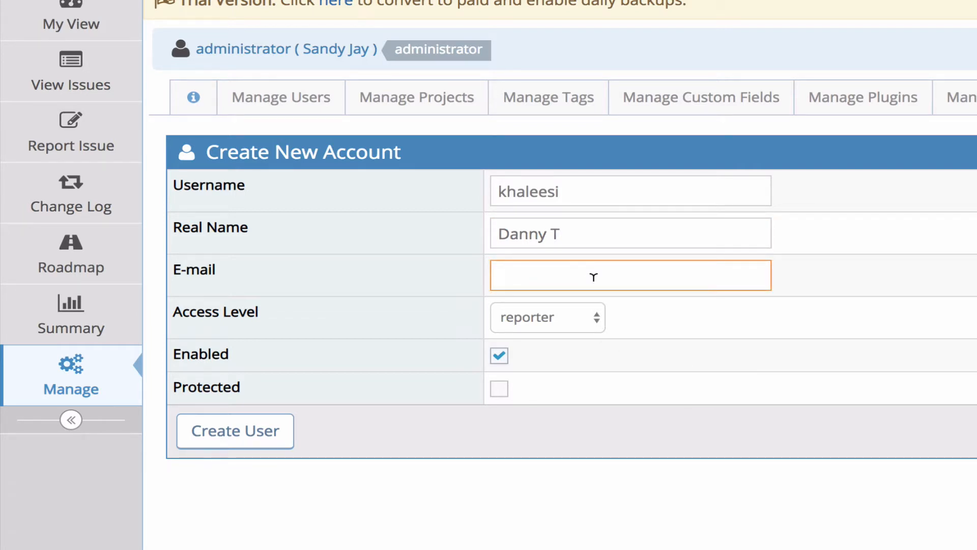
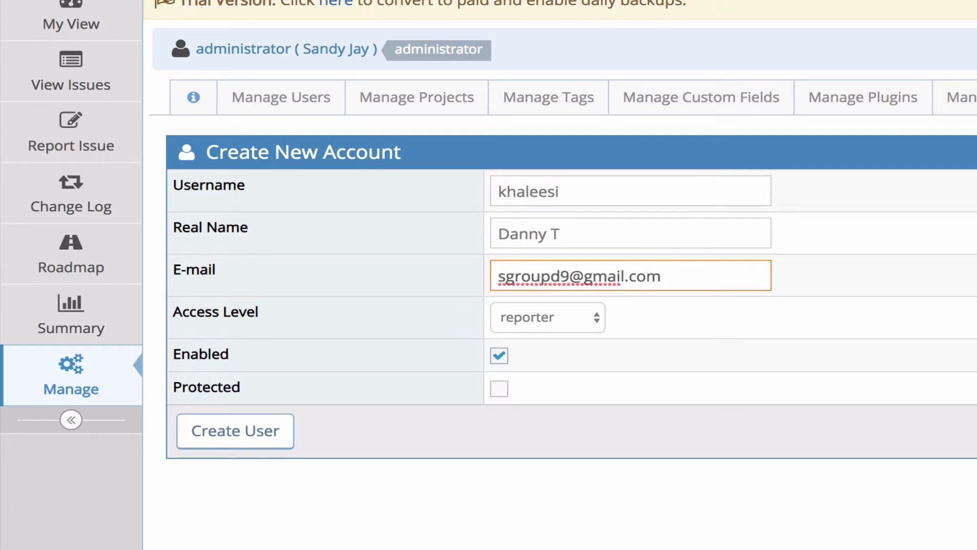
click(547, 317)
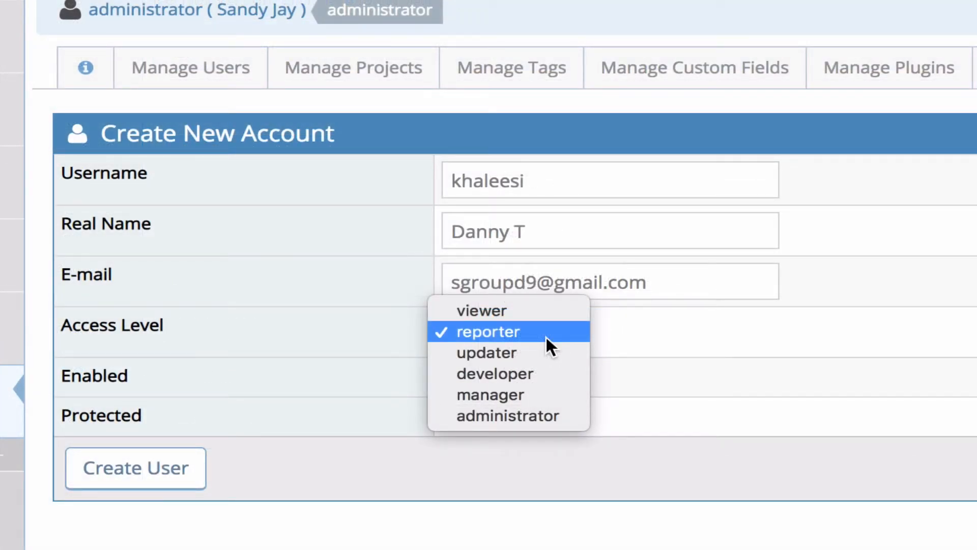
mouse_move(533, 396)
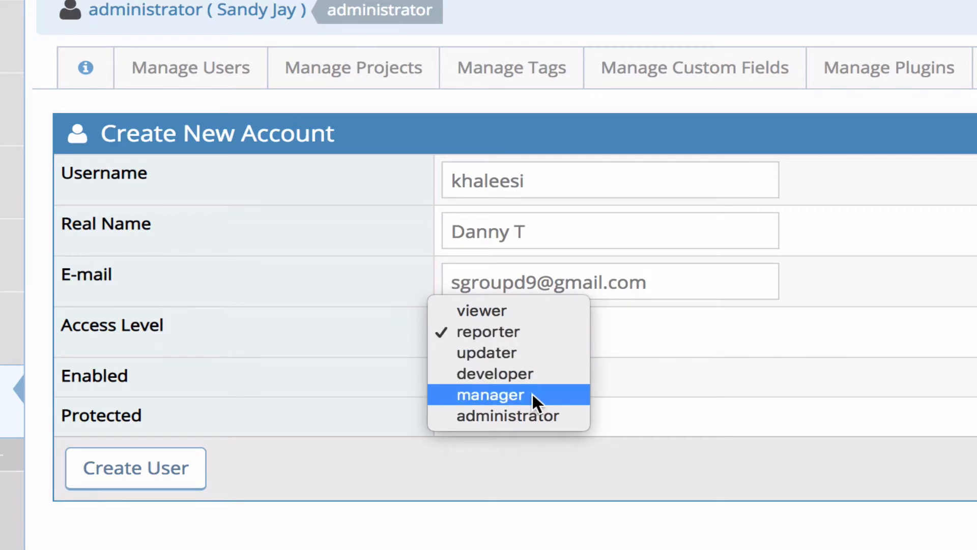
click(490, 394)
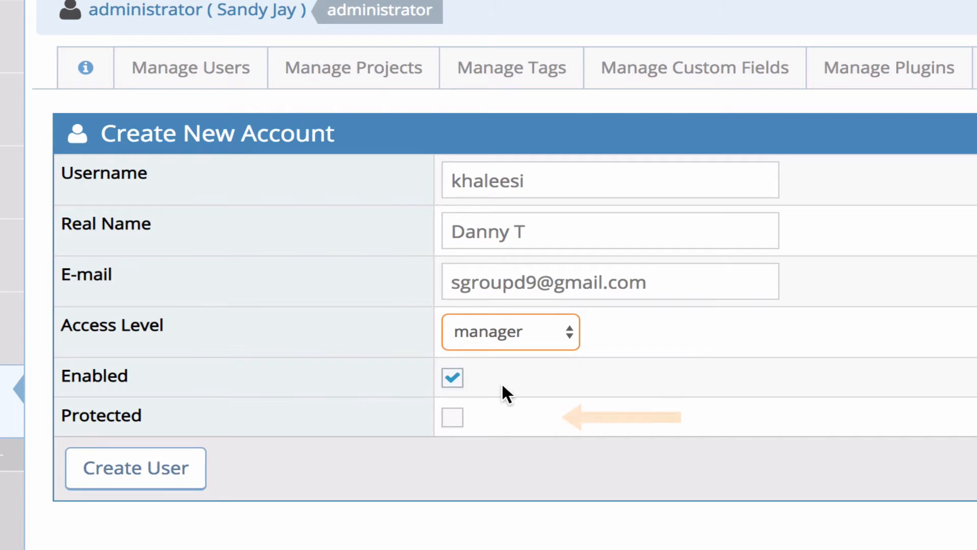
mouse_move(455, 442)
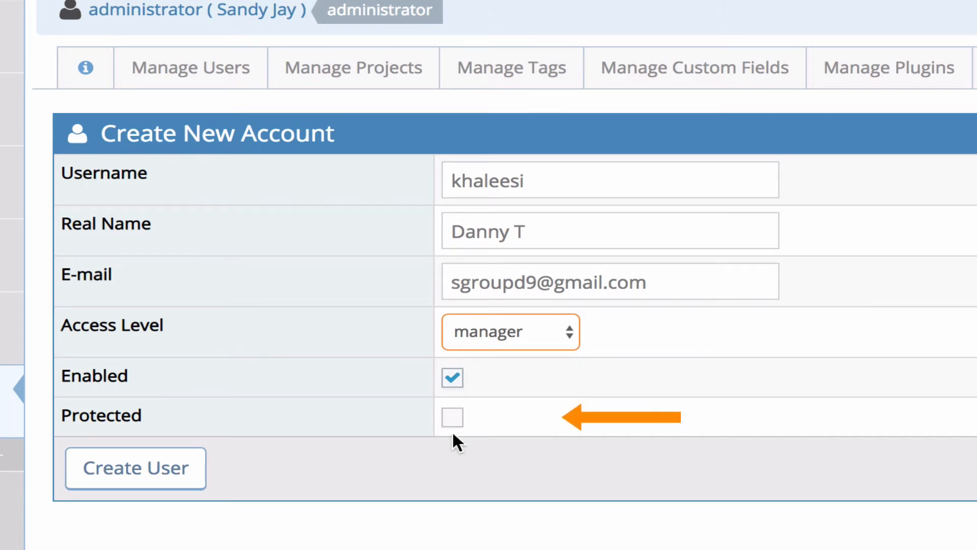
mouse_move(531, 423)
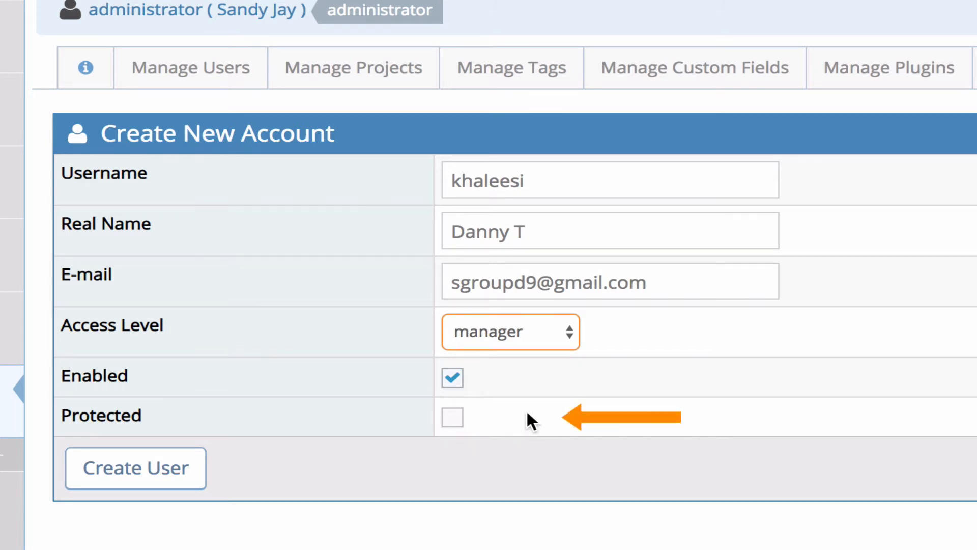
mouse_move(567, 429)
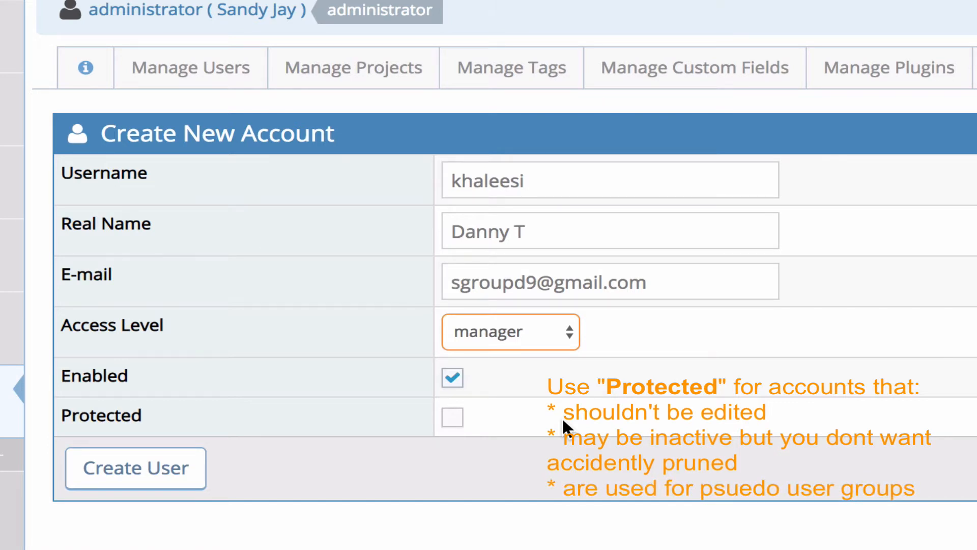
mouse_move(566, 428)
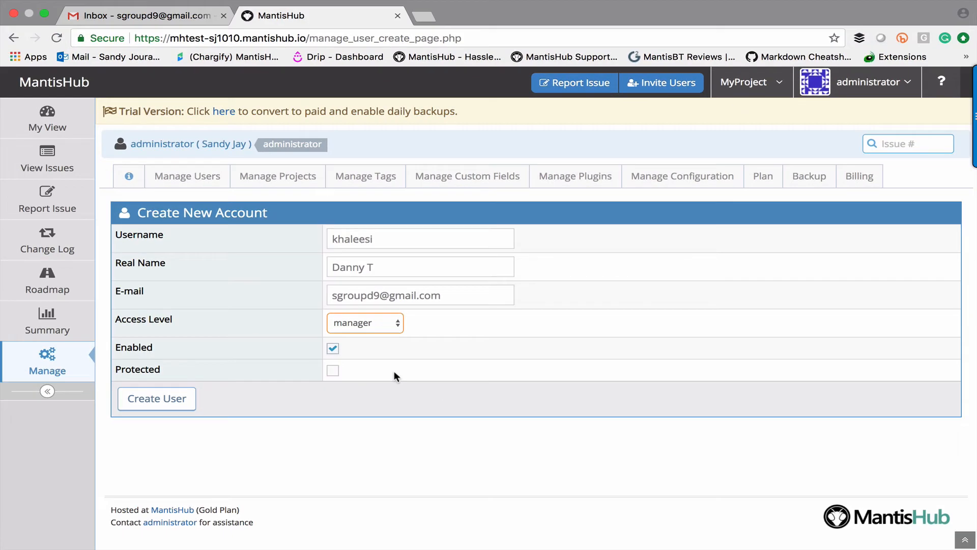
Create the user, then view the Gmail inbox for the registration e-mail.
click(156, 398)
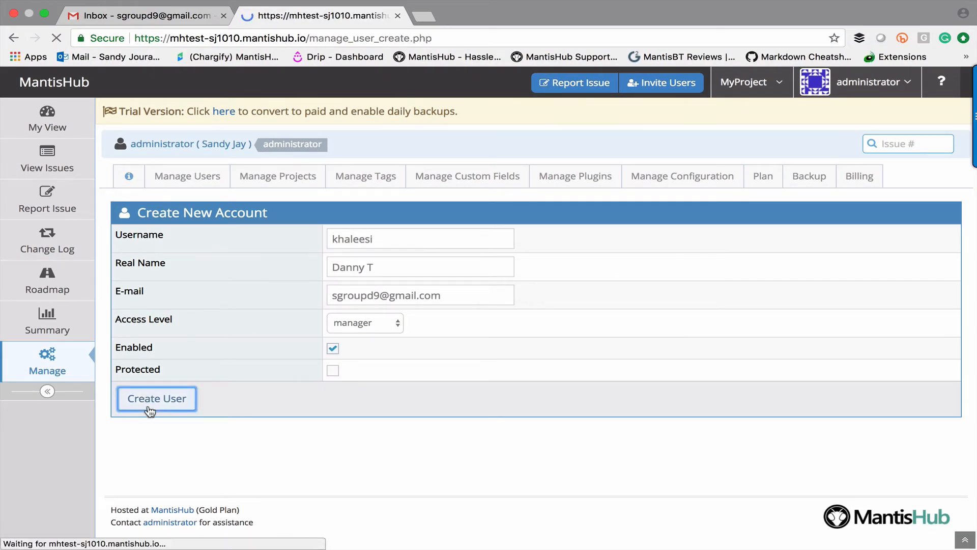
click(143, 16)
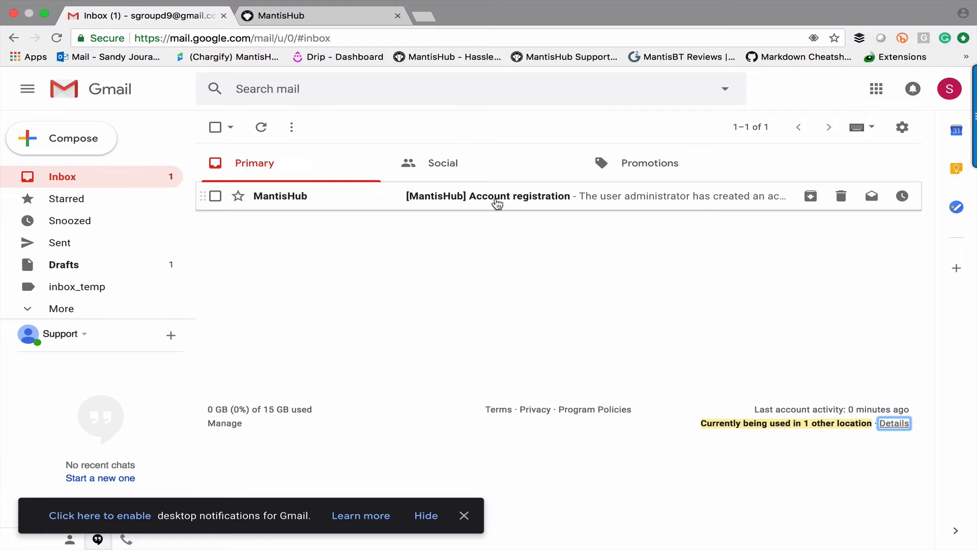
Verify the account through the registration e-mail link and save its password.
click(488, 195)
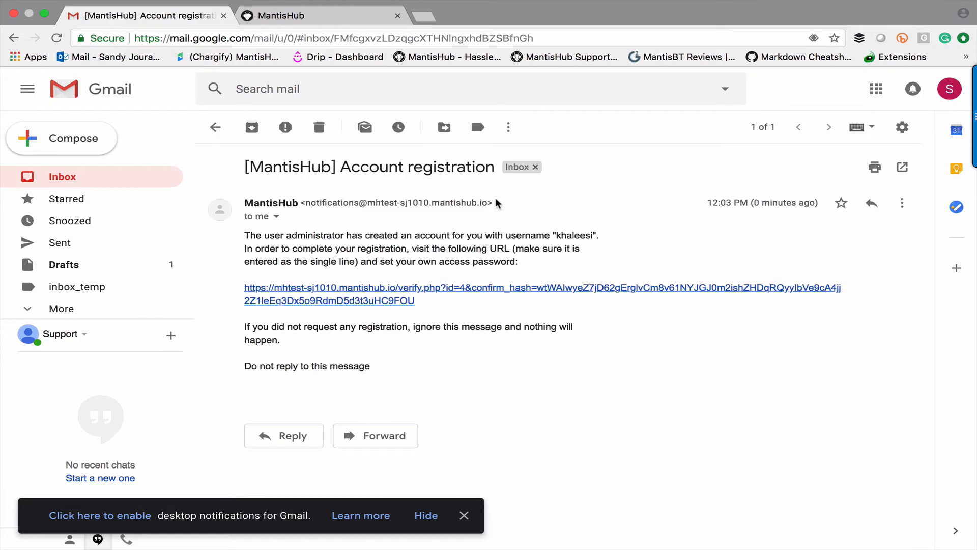
mouse_move(358, 293)
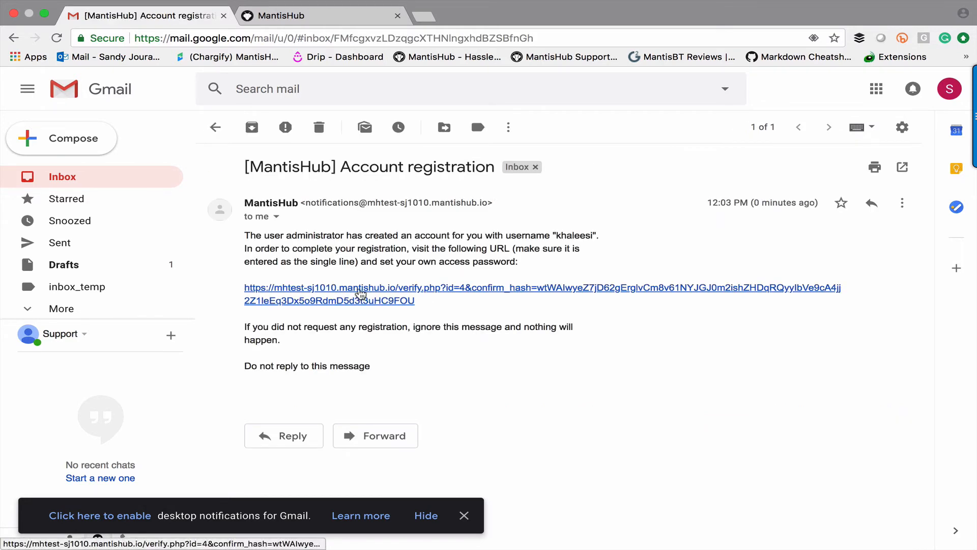
click(359, 287)
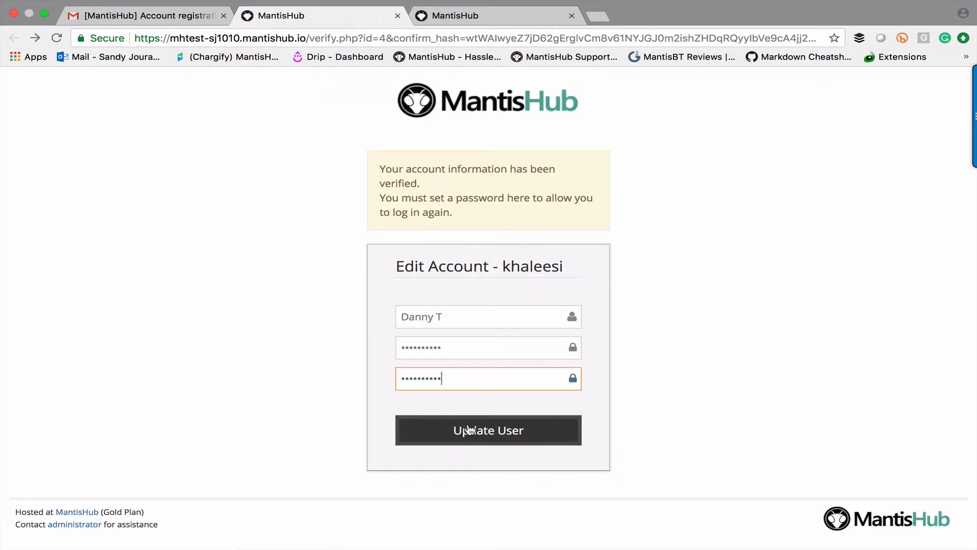
click(488, 430)
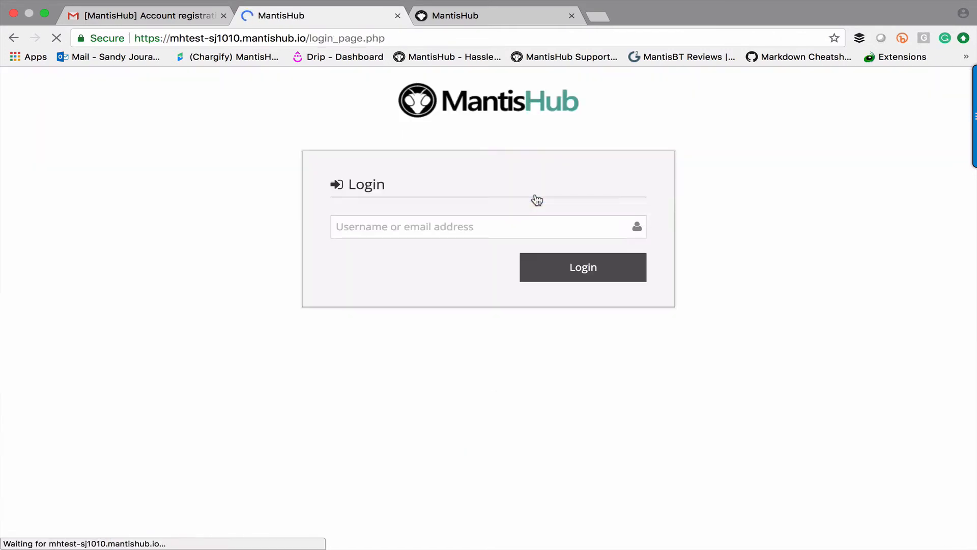
Log in to MantisHub as khaleesi.
text(khaleesi)
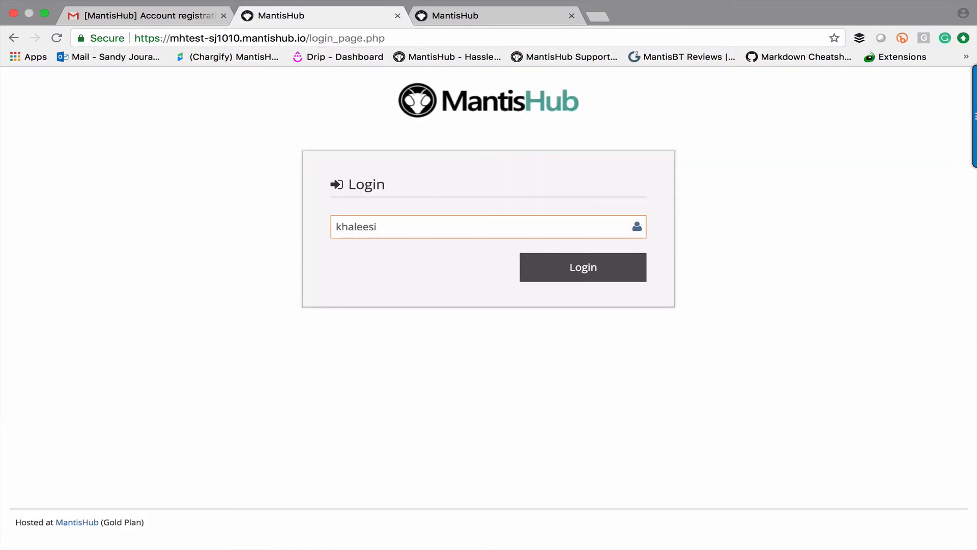
click(582, 267)
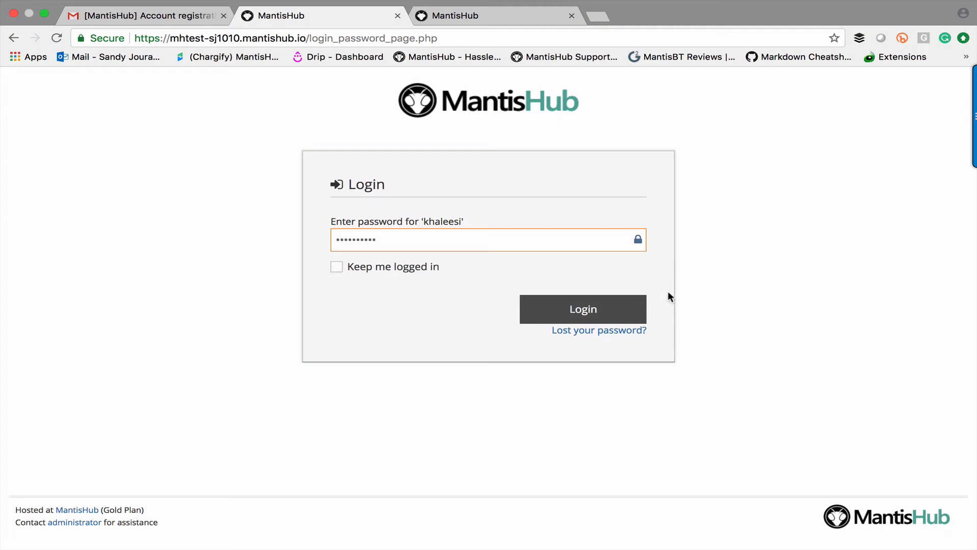
click(582, 309)
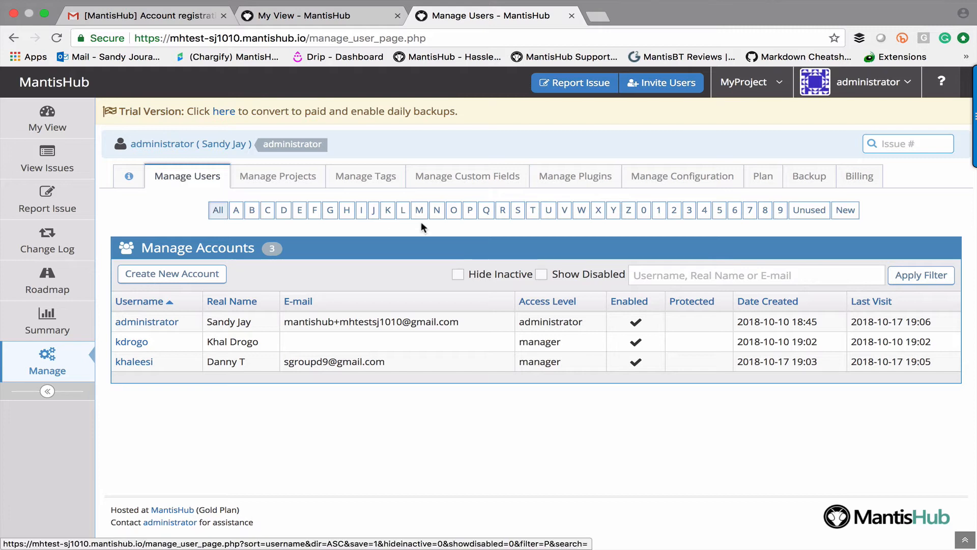
Filter the account list to usernames starting with K and open khaleesi's account.
click(388, 210)
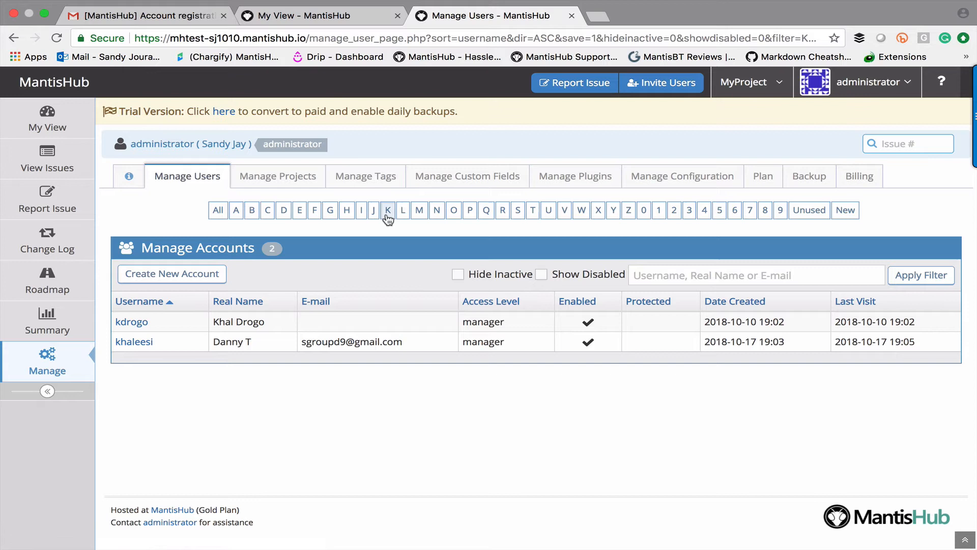
mouse_move(808, 210)
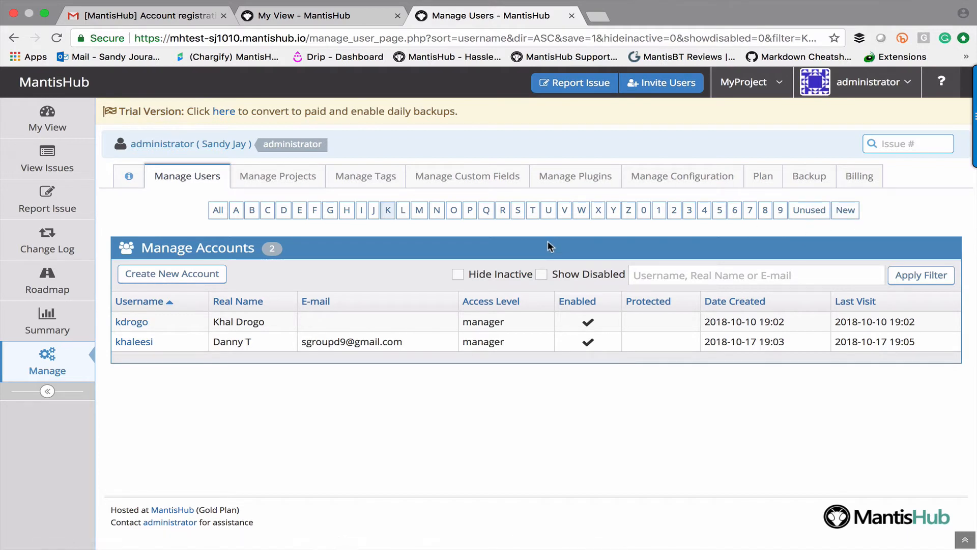
click(755, 275)
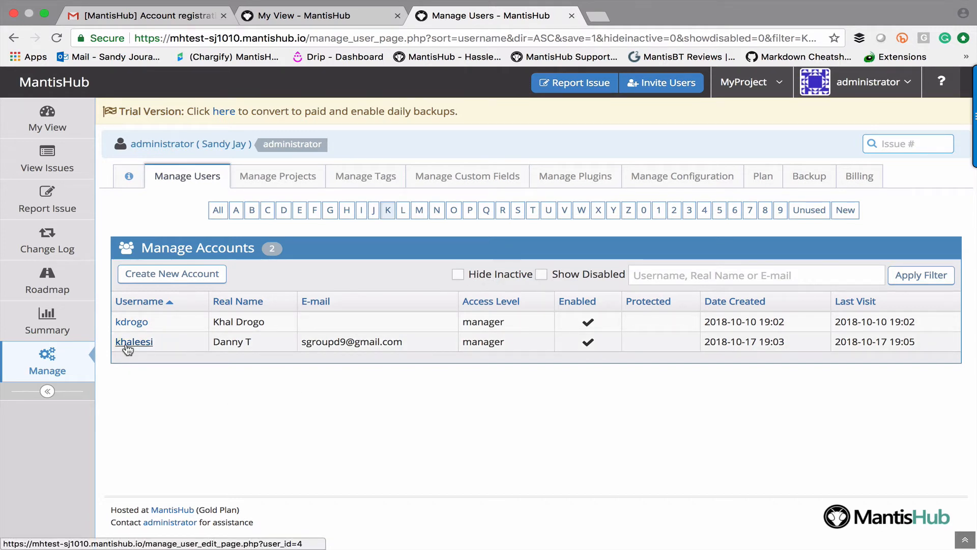
click(133, 341)
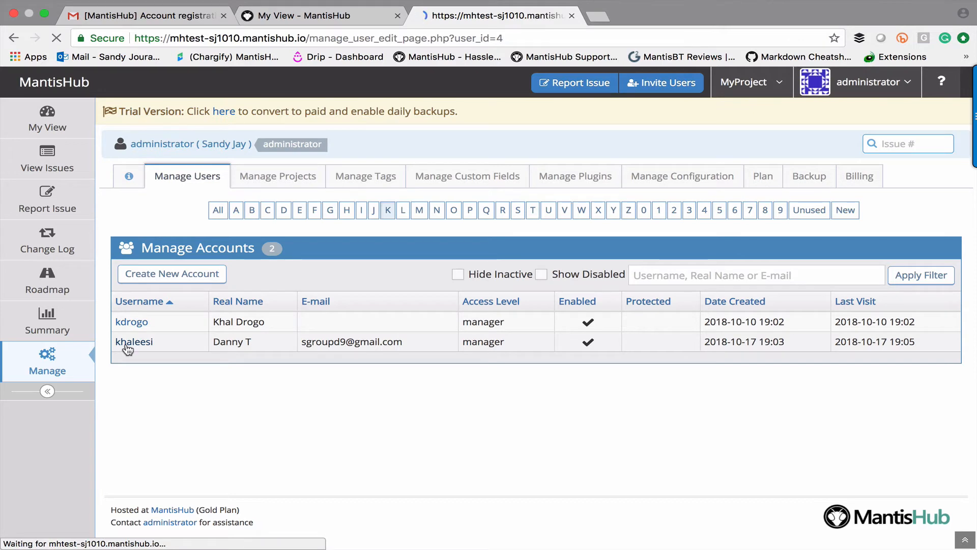
Review khaleesi's edit page, an enabled manager with no projects assigned.
click(133, 341)
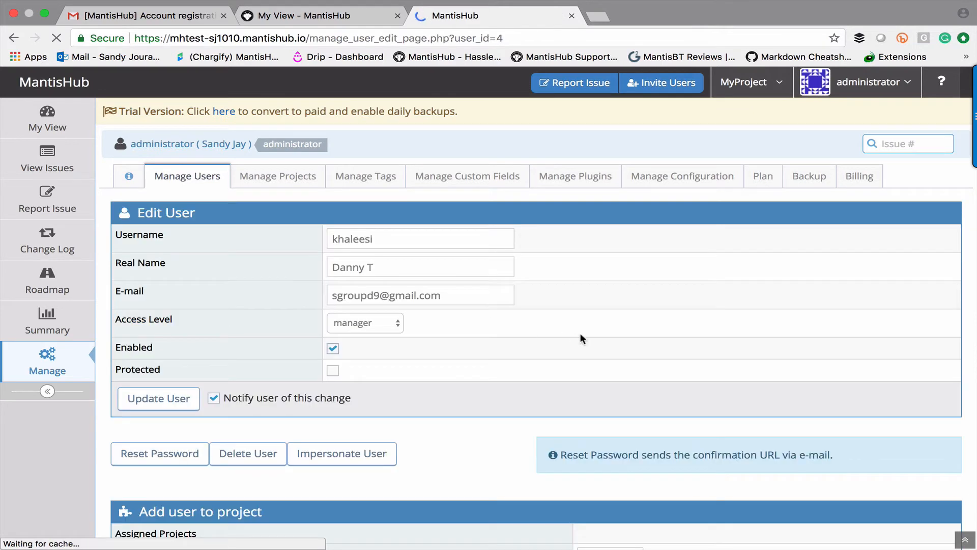
scroll(down, 3)
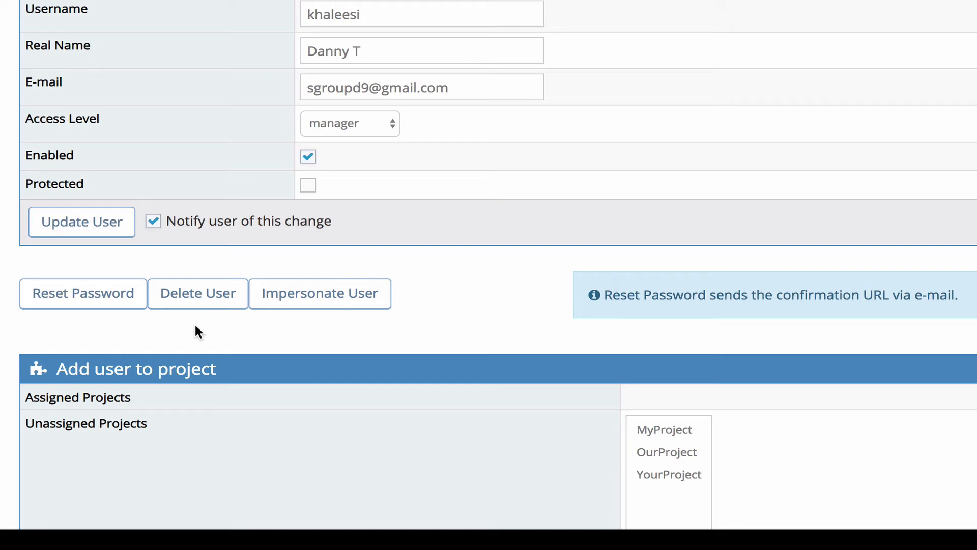
mouse_move(329, 307)
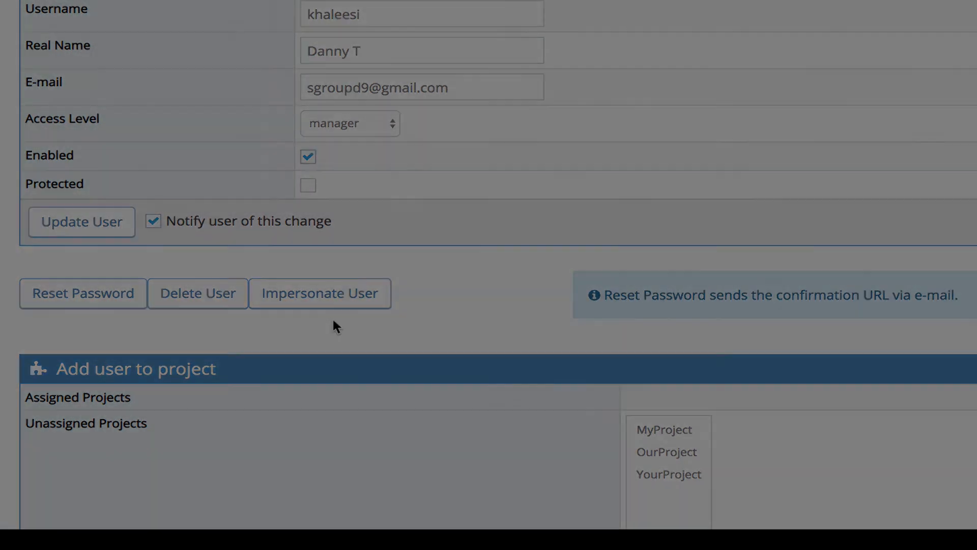
scroll(down, 3)
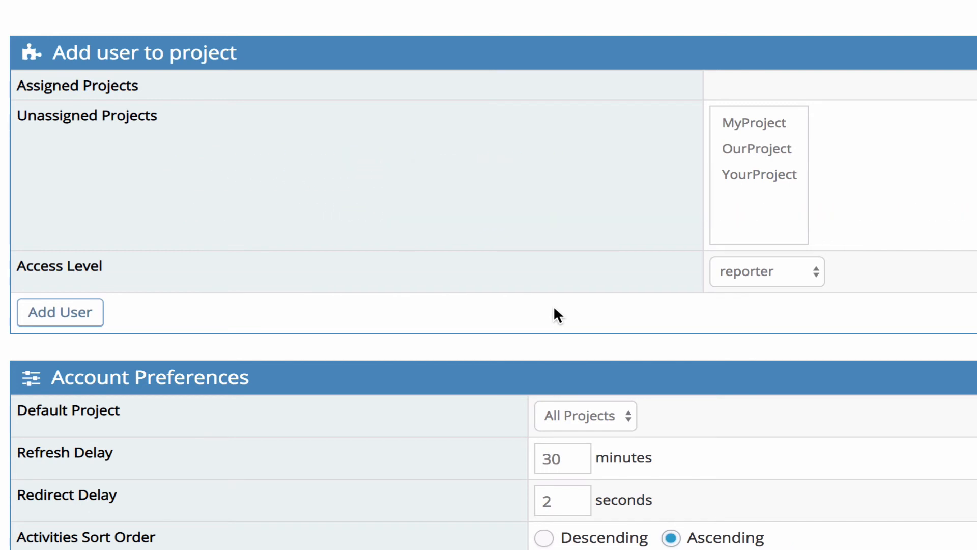
Add khaleesi as developer to OurProject and YourProject, leaving MyProject unassigned.
click(756, 123)
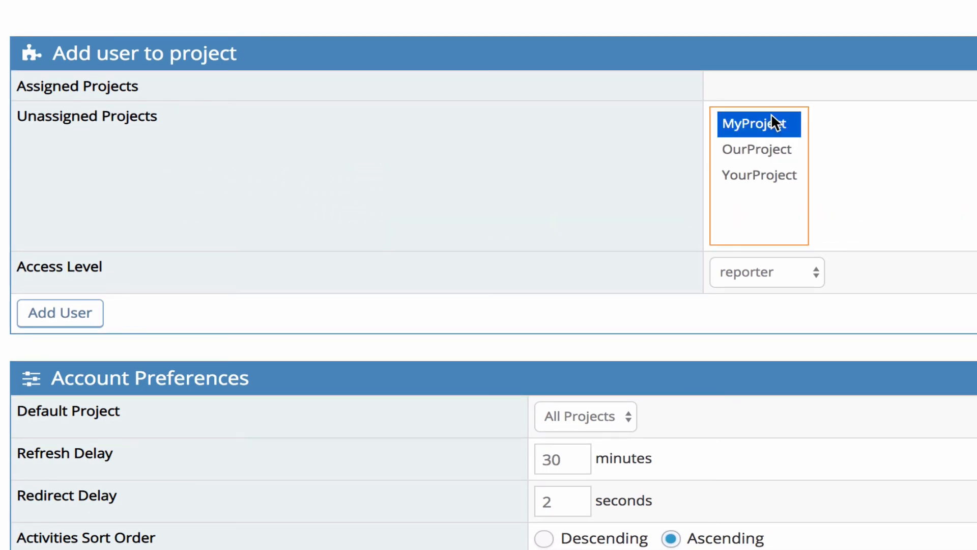
click(767, 272)
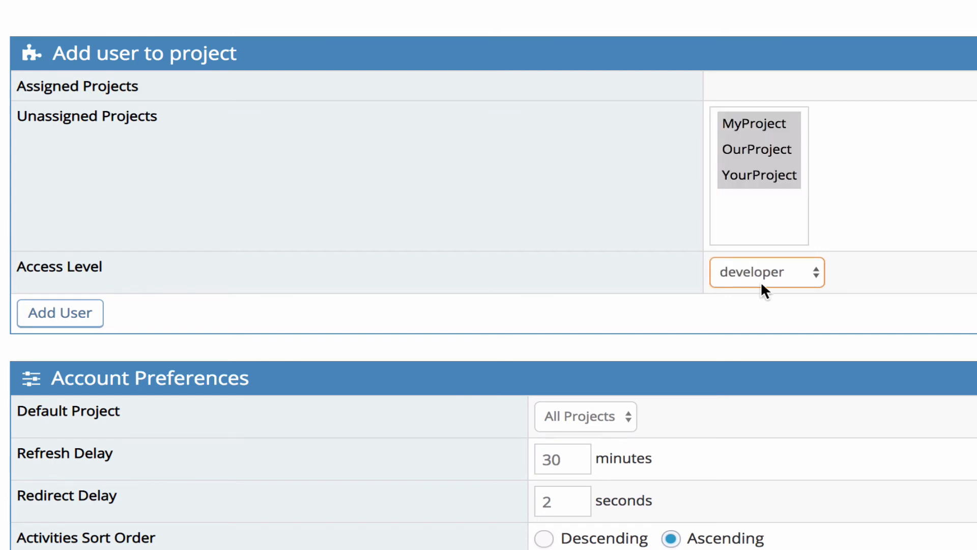
click(758, 149)
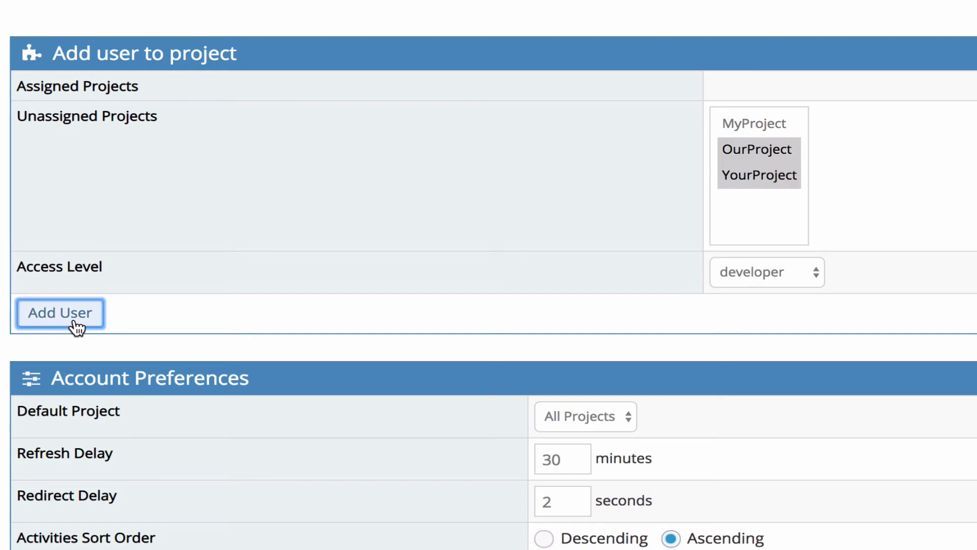
click(60, 313)
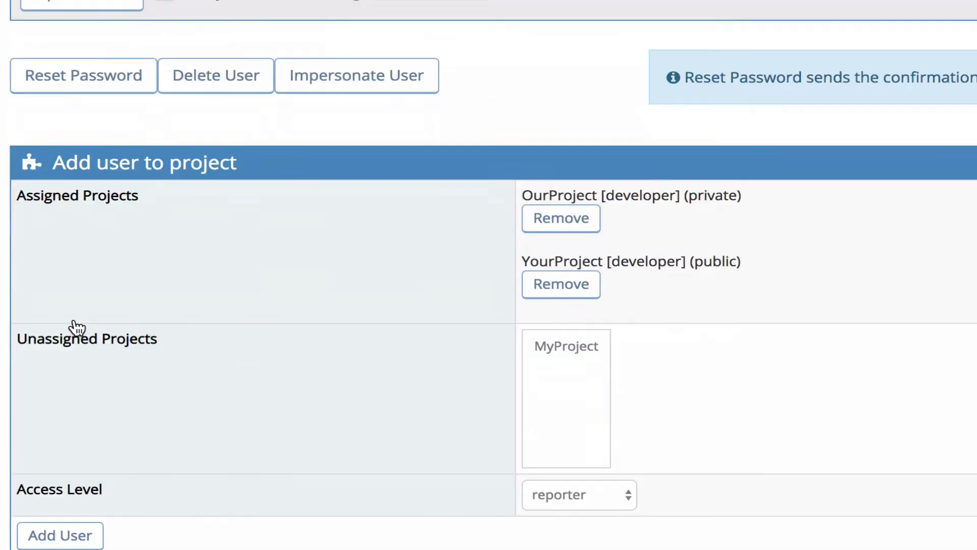
scroll(down, 3)
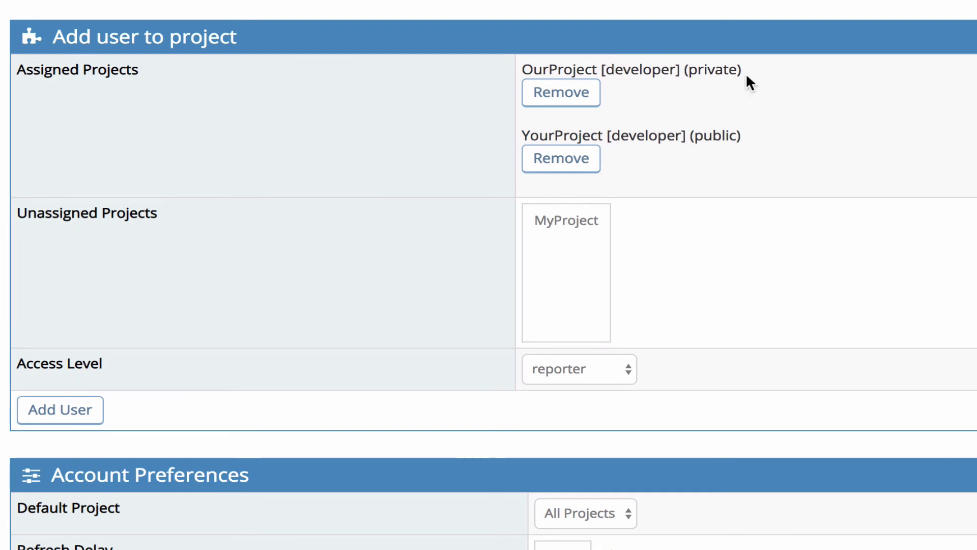
mouse_move(619, 69)
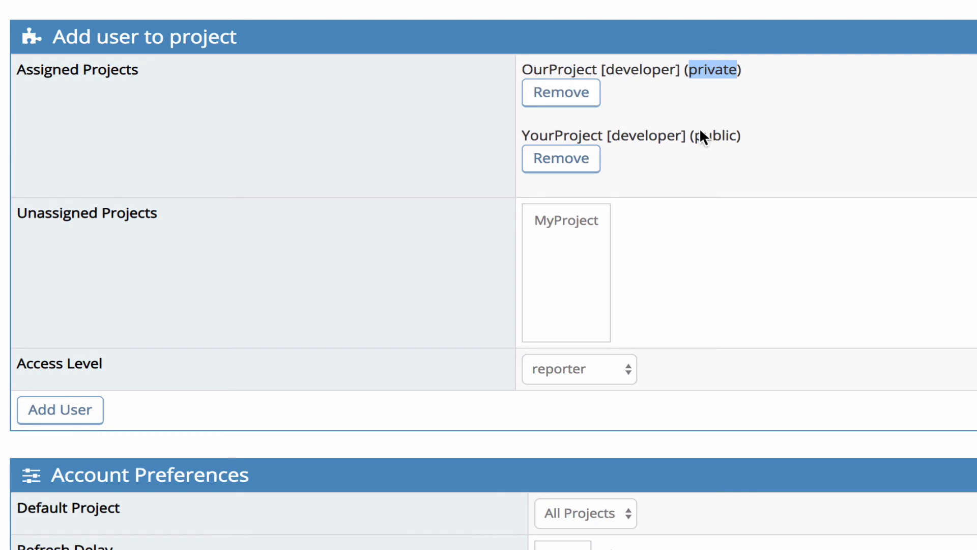
mouse_move(663, 124)
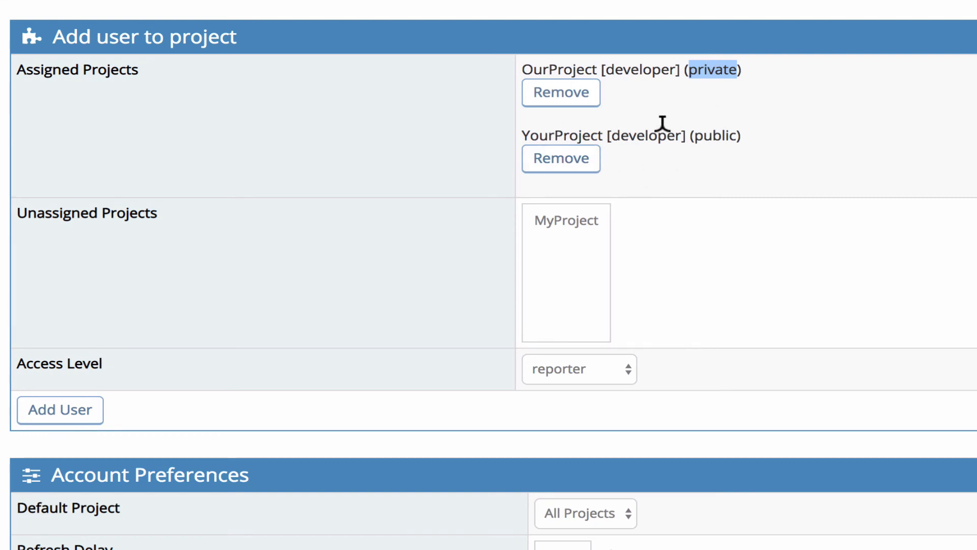
mouse_move(636, 124)
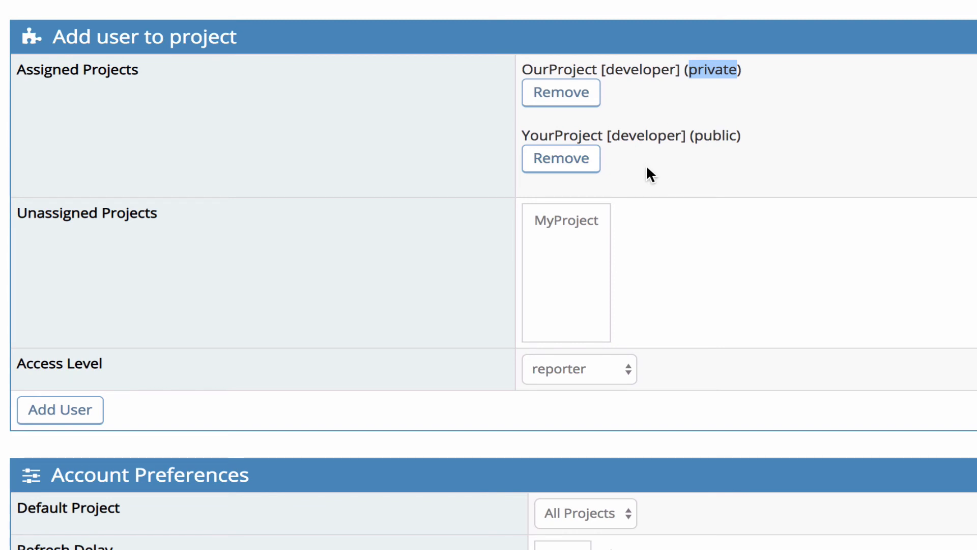
mouse_move(650, 153)
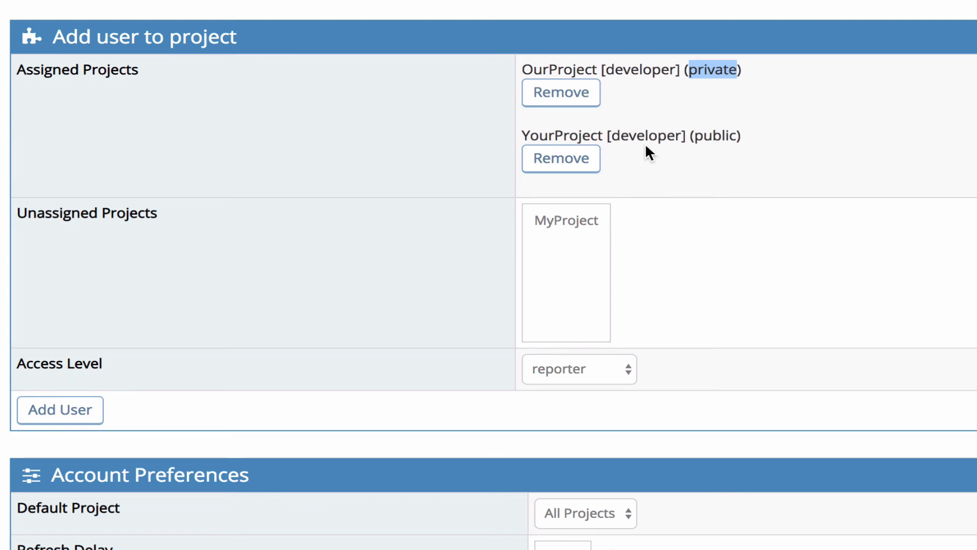
scroll(down, 3)
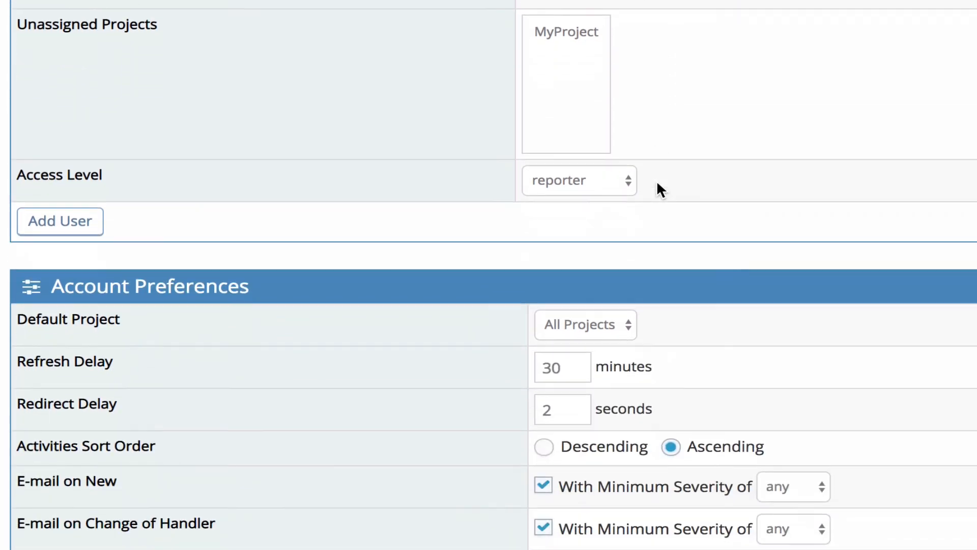
scroll(down, 3)
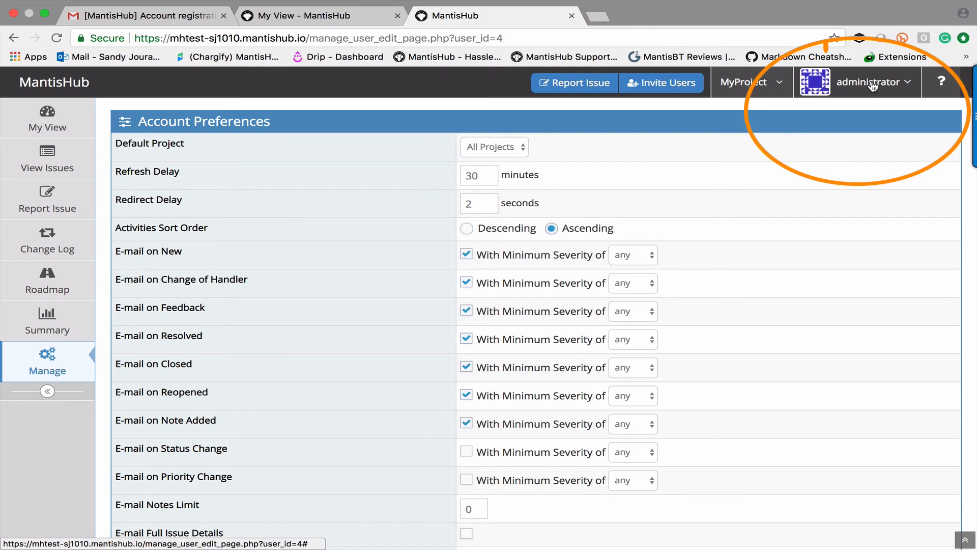
click(869, 82)
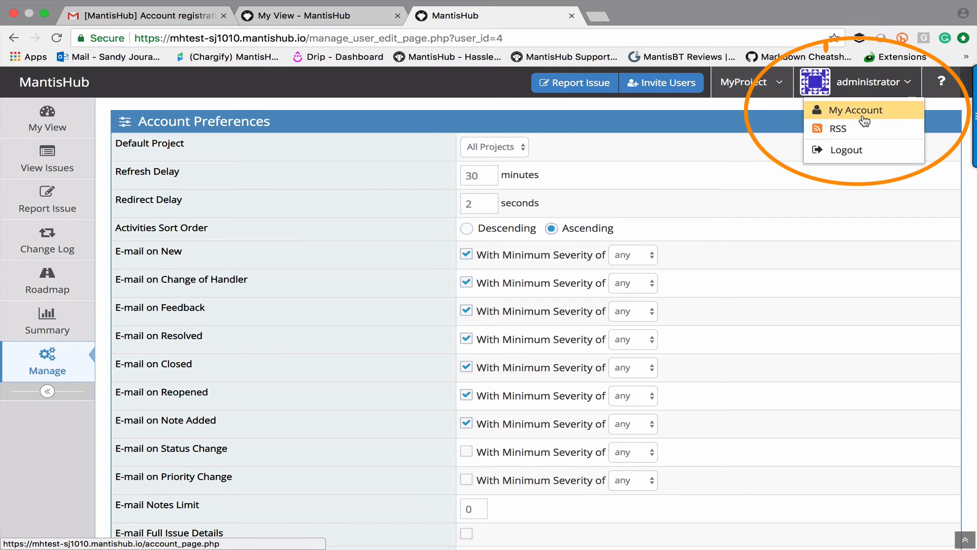
click(853, 110)
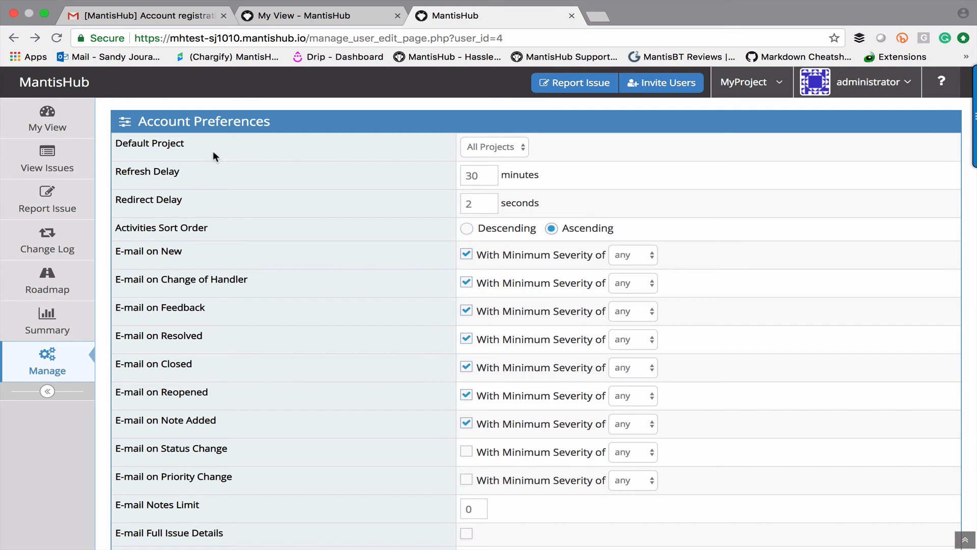
mouse_move(211, 138)
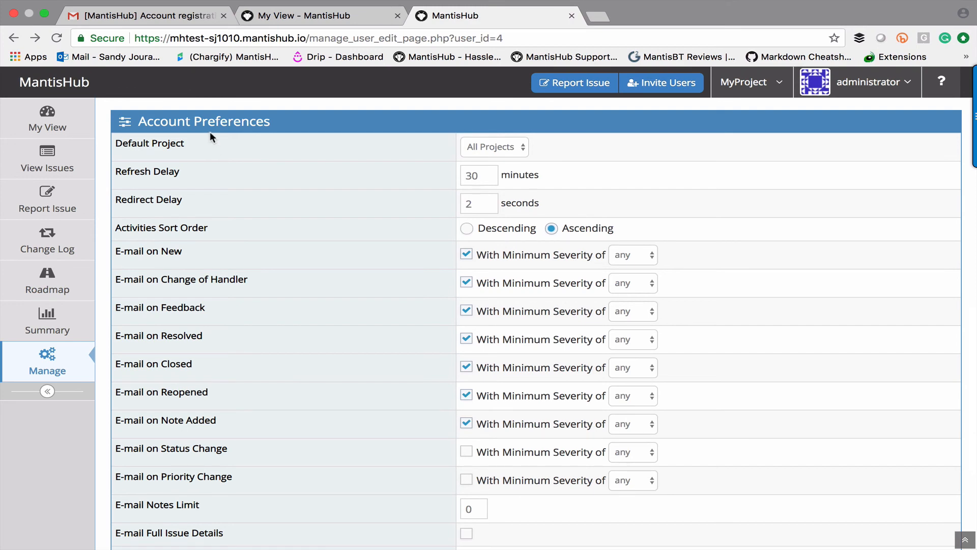
Open the 'Allowing users to signup for access to MantisHub' article from the signup results.
scroll(down, 3)
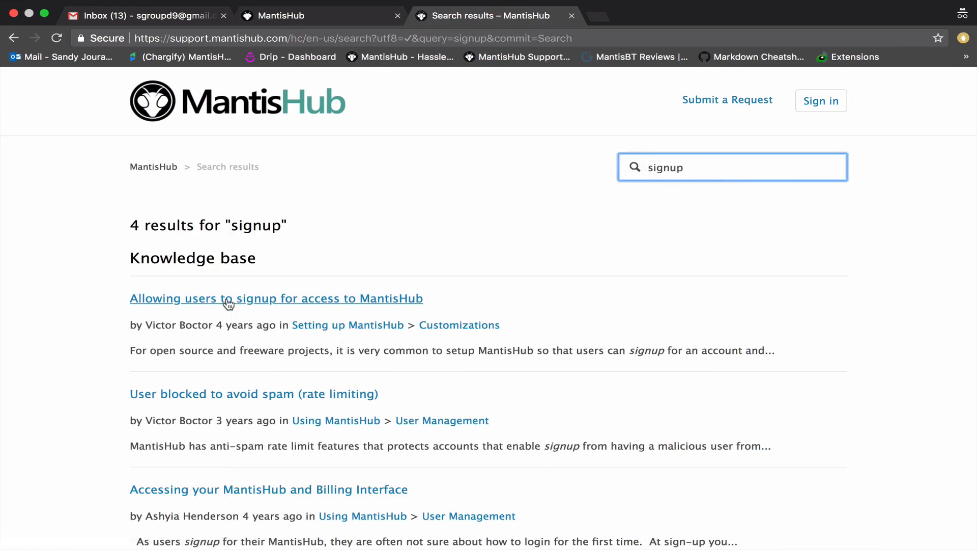
click(276, 298)
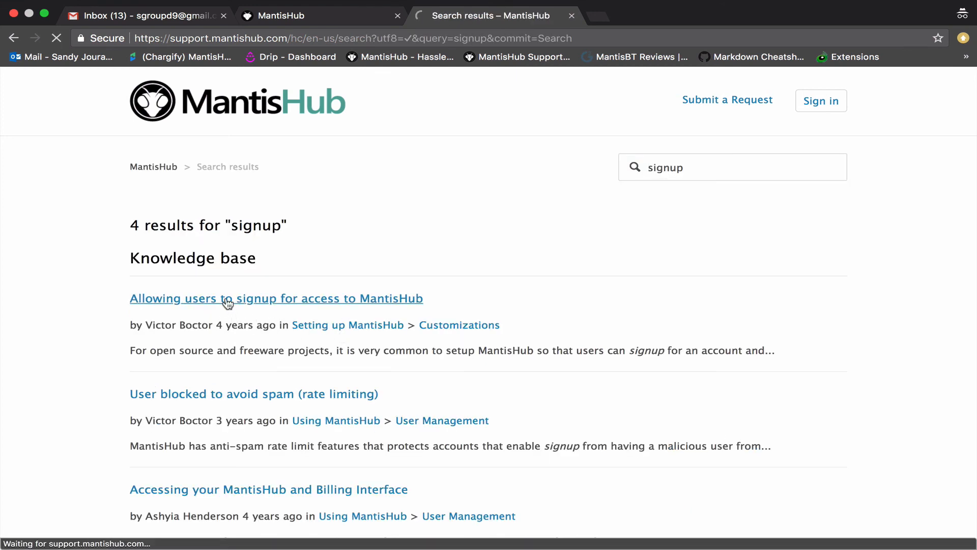
click(275, 298)
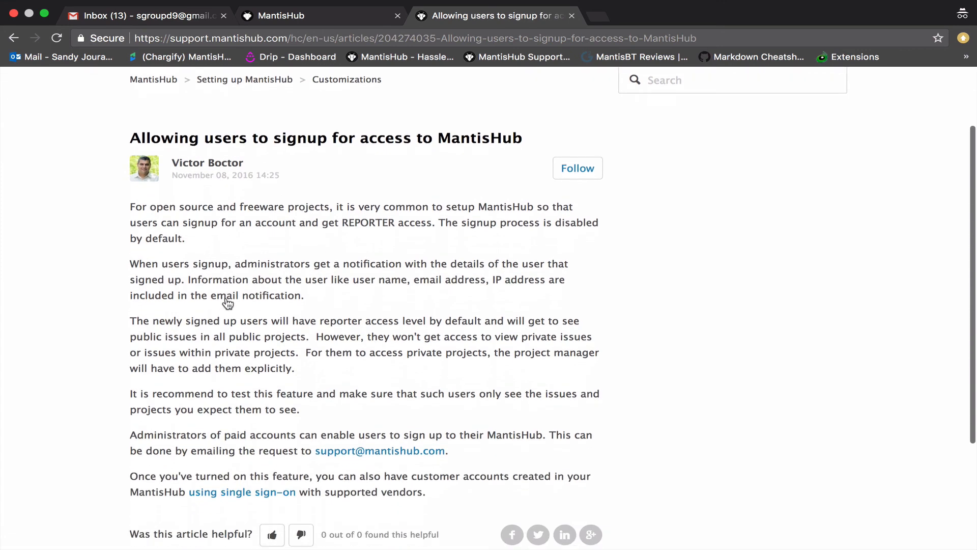
scroll(down, 3)
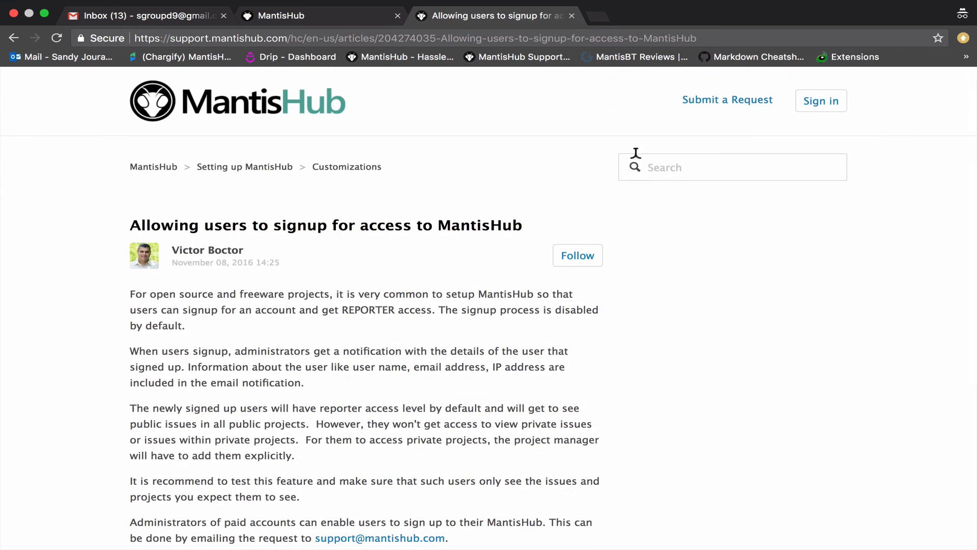
Search support for 'anonymous' and read the Setting up Anonymous Access article.
click(733, 167)
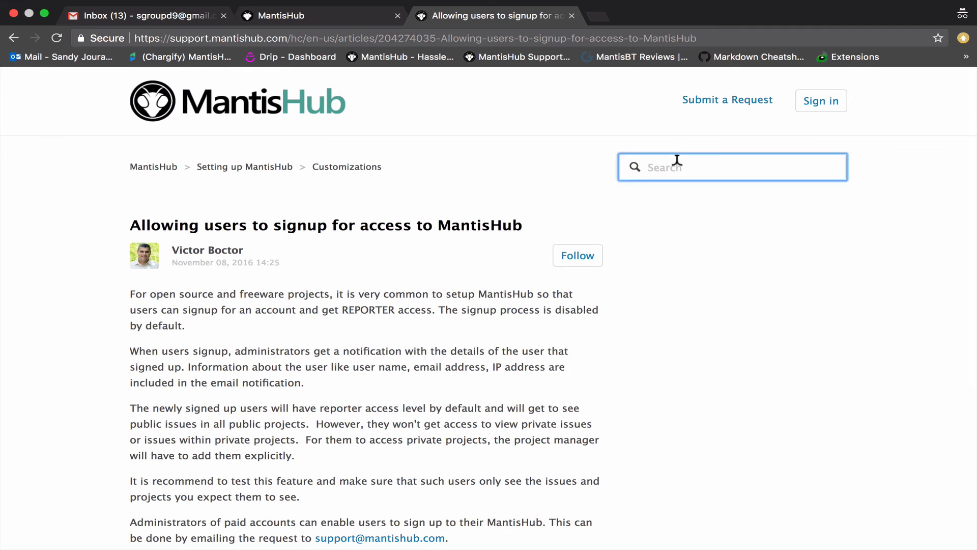
text(anonymous)
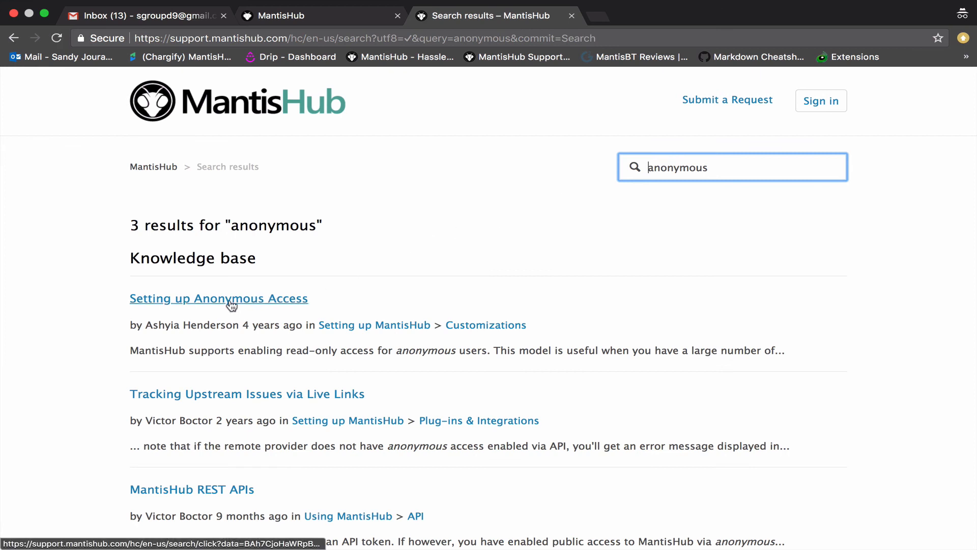
click(219, 298)
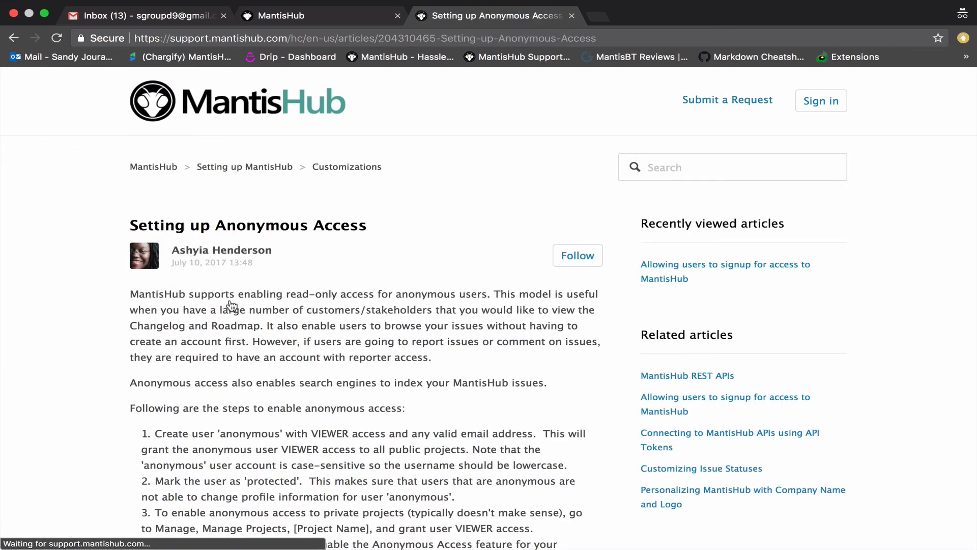
scroll(down, 3)
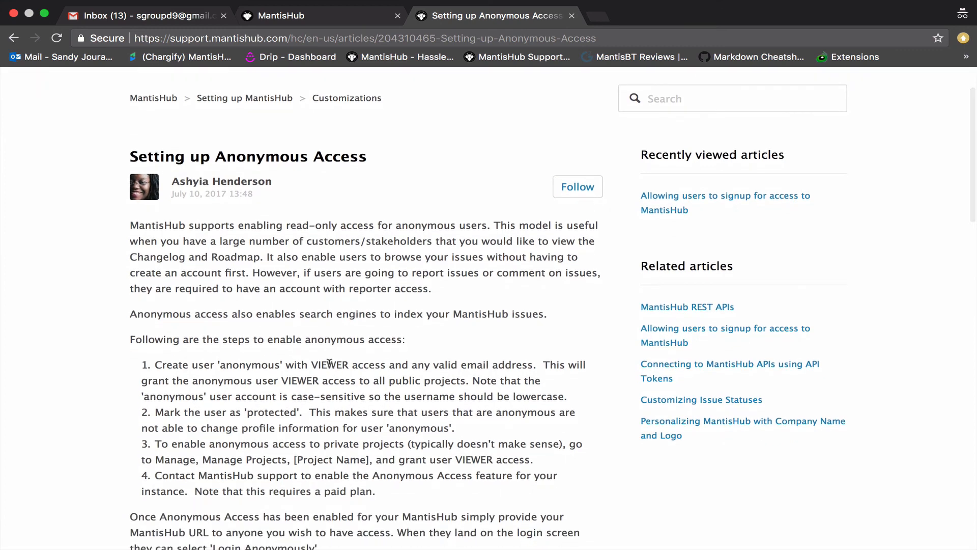
scroll(down, 3)
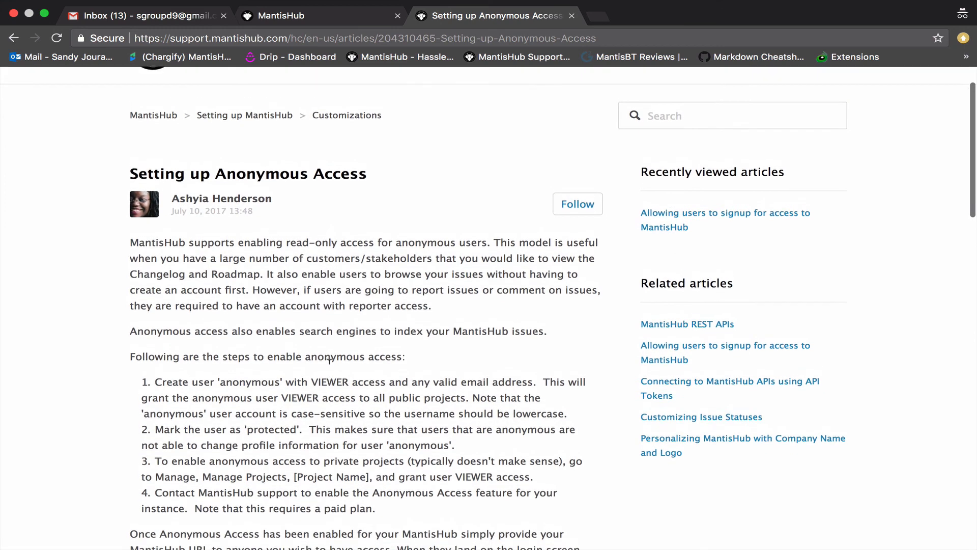